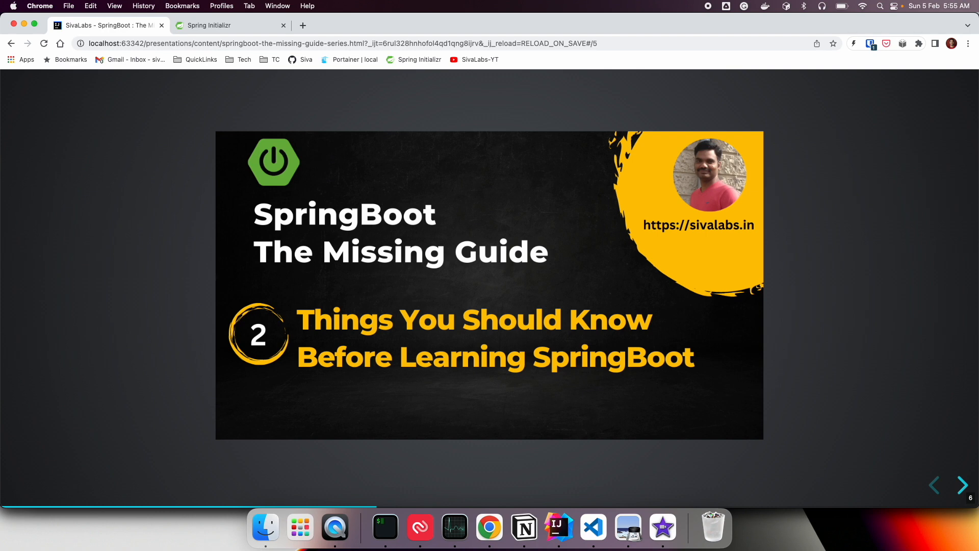
mouse_move(824, 190)
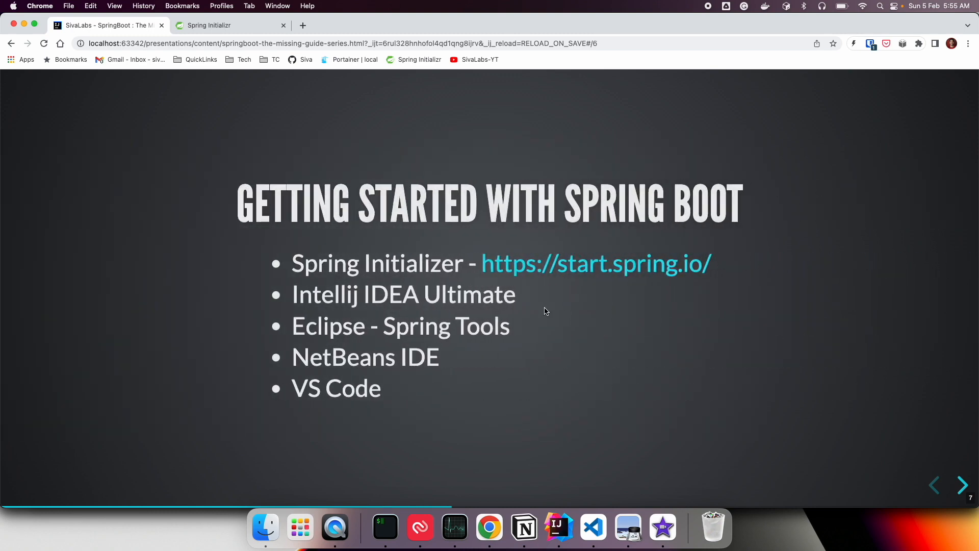
mouse_move(522, 392)
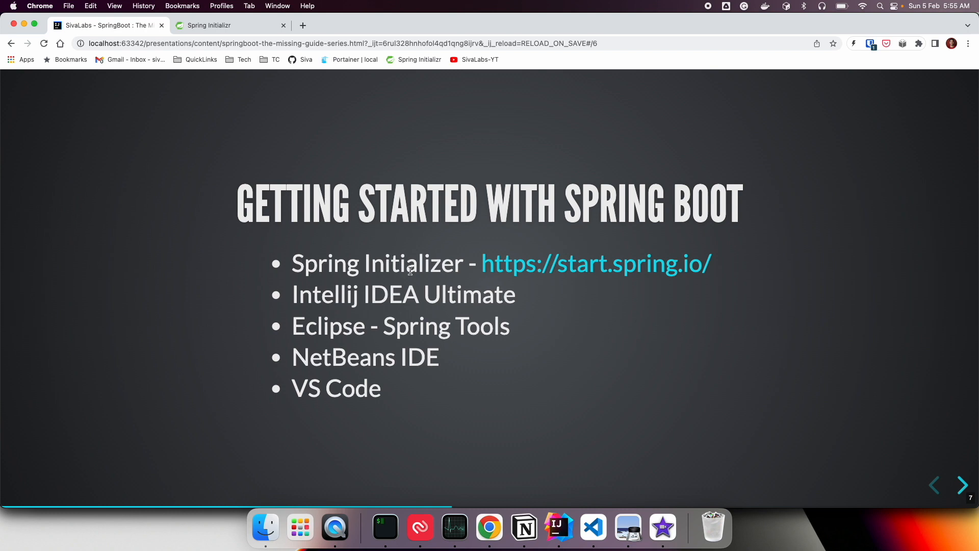
mouse_move(580, 273)
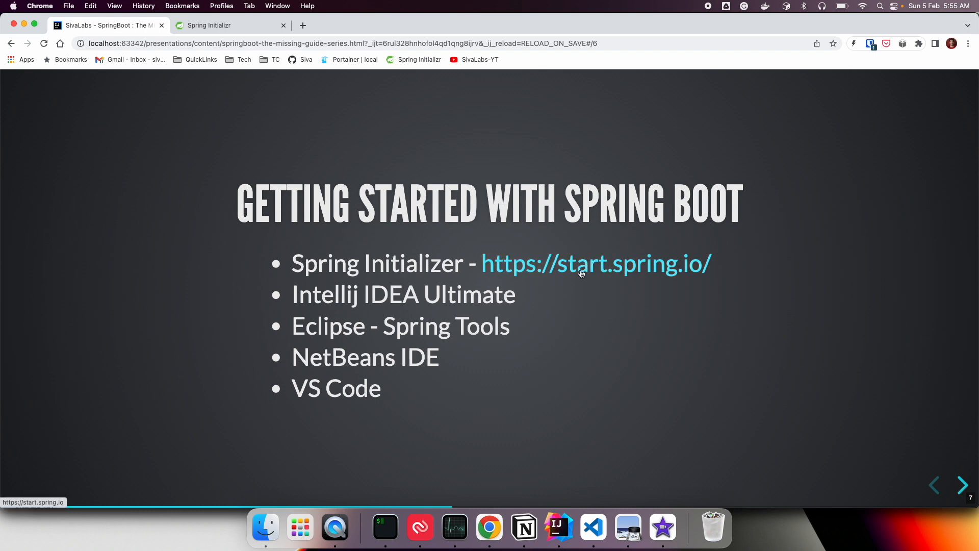
mouse_move(663, 276)
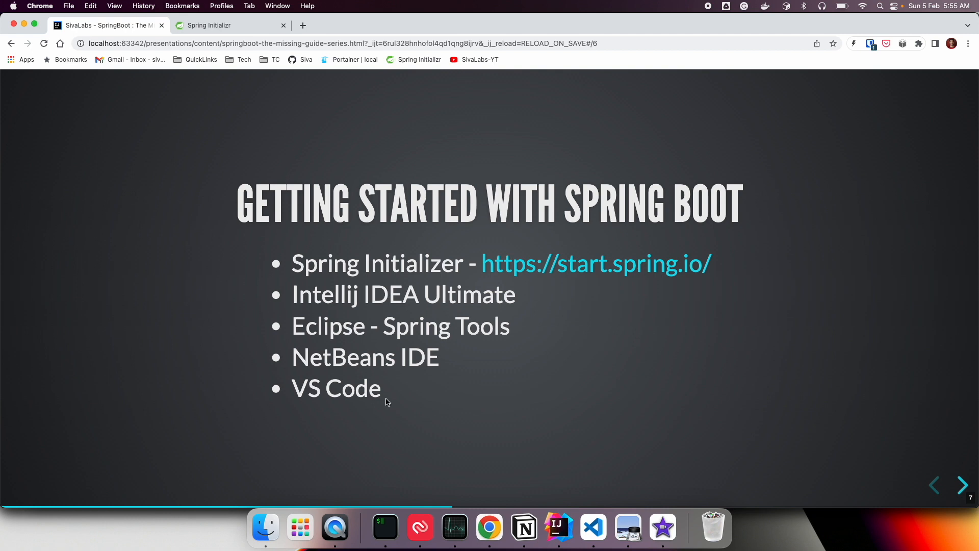
mouse_move(283, 197)
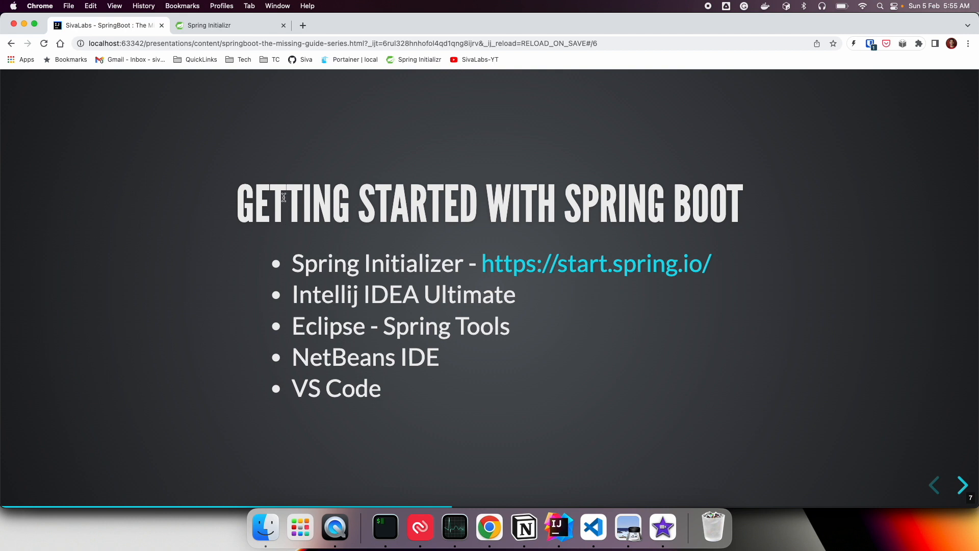
Step: Add the Spring Web dependency to the Maven Java 17 project in Spring Initializr
left_click(224, 25)
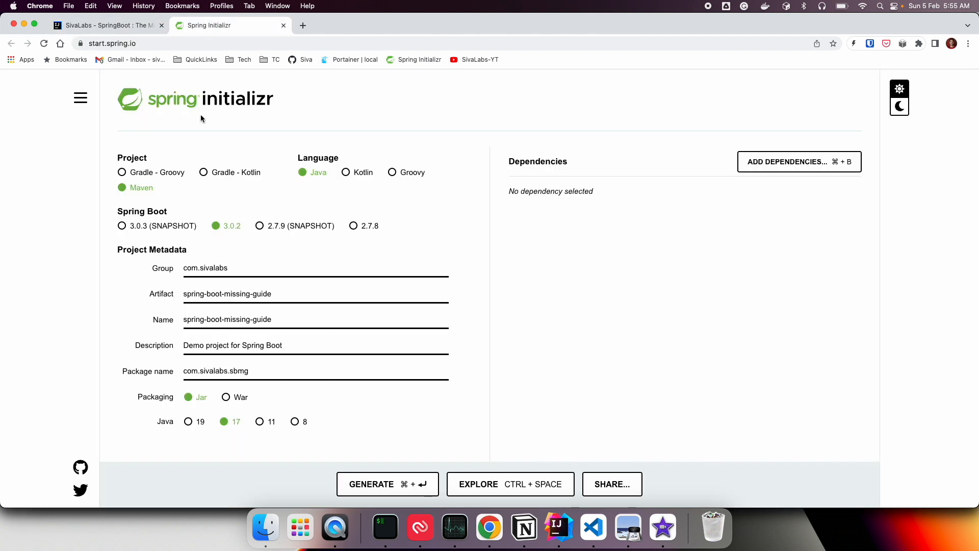
mouse_move(141, 190)
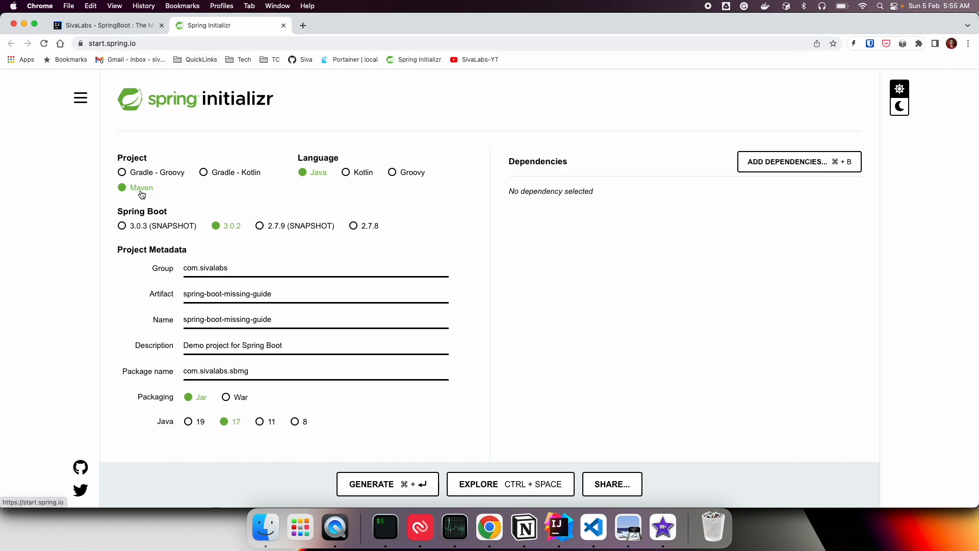
mouse_move(132, 194)
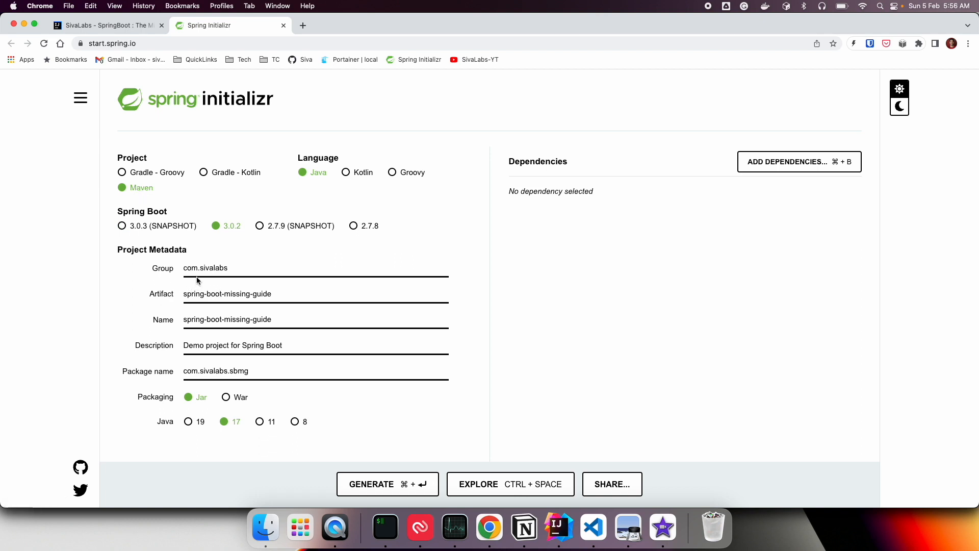
mouse_move(237, 310)
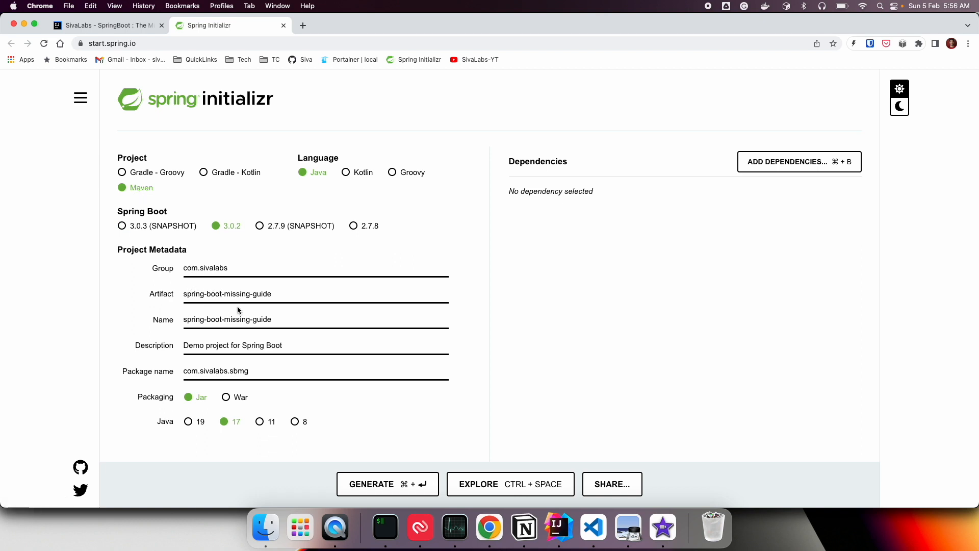
mouse_move(187, 404)
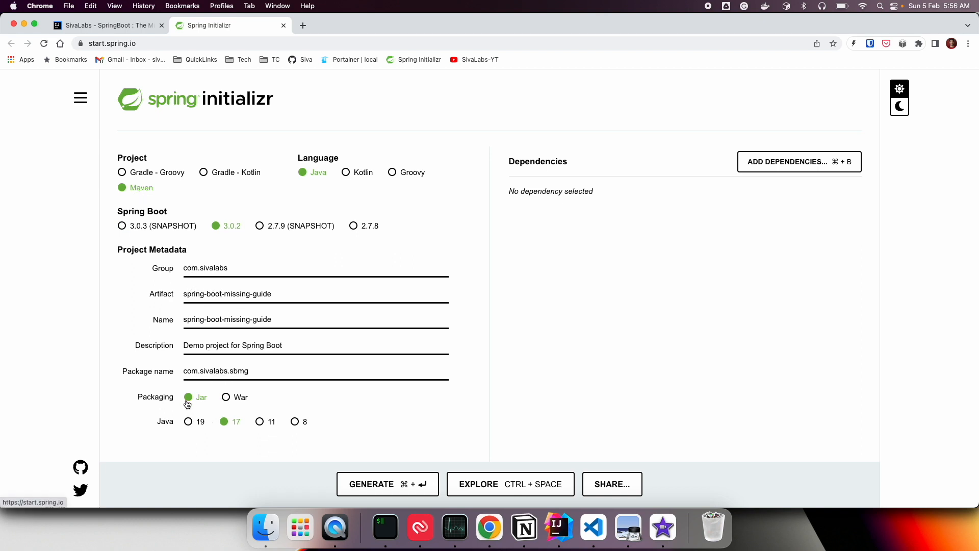
mouse_move(226, 398)
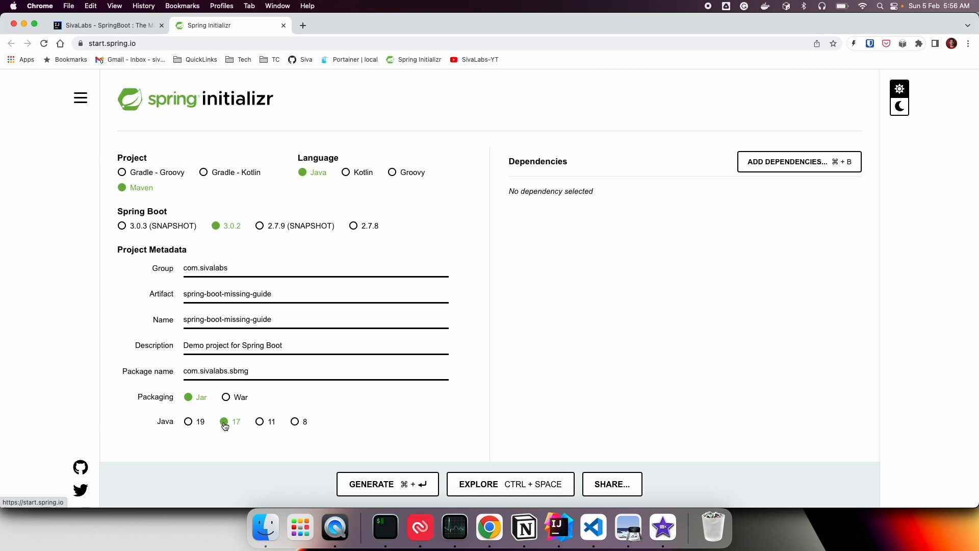
mouse_move(798, 162)
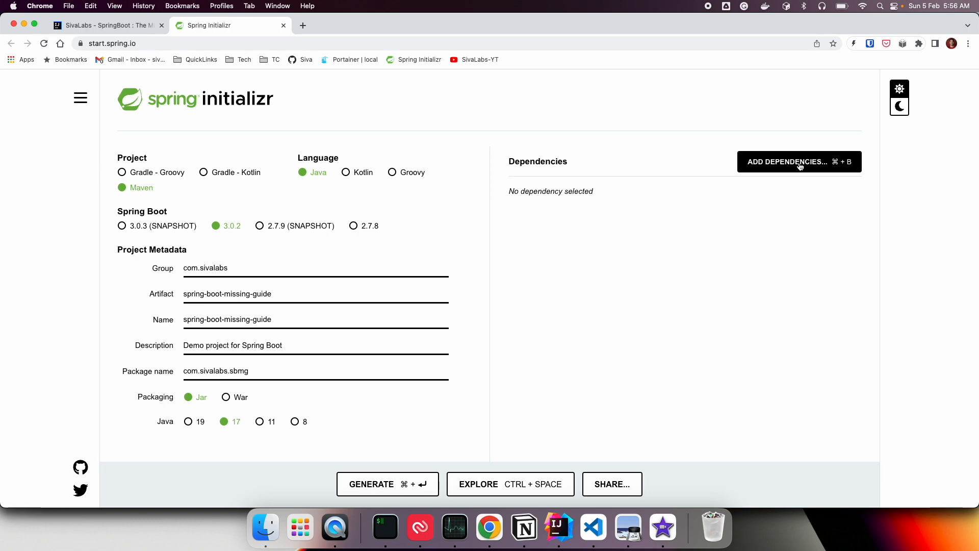
left_click(798, 161)
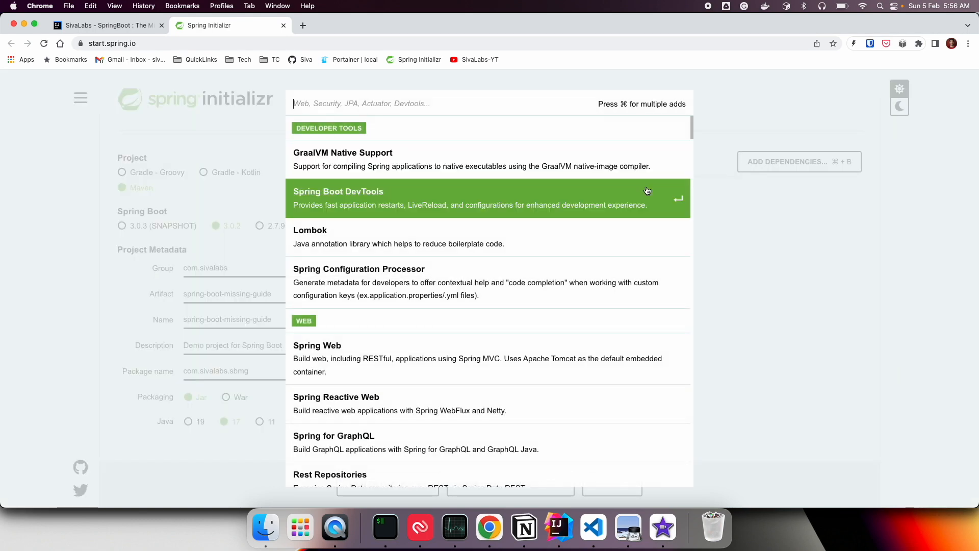
mouse_move(366, 358)
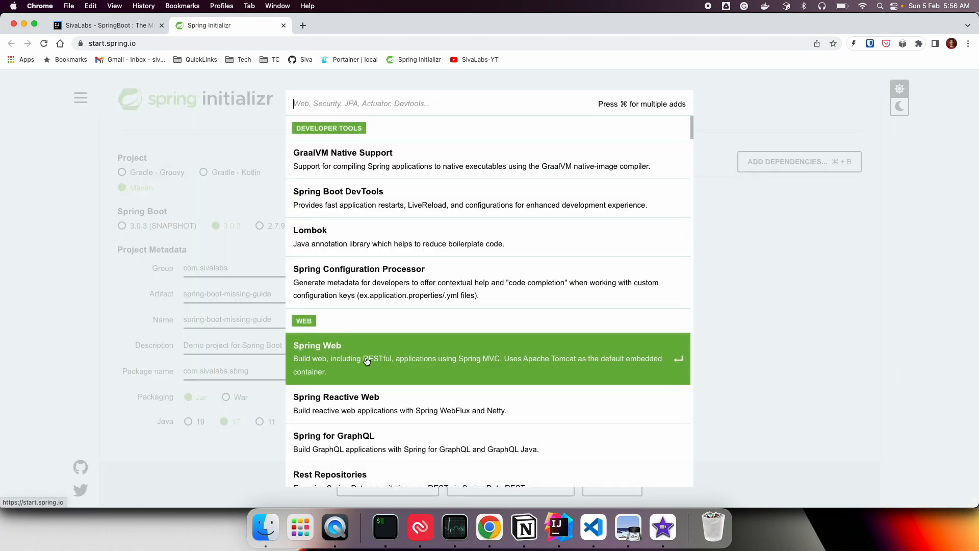
left_click(477, 358)
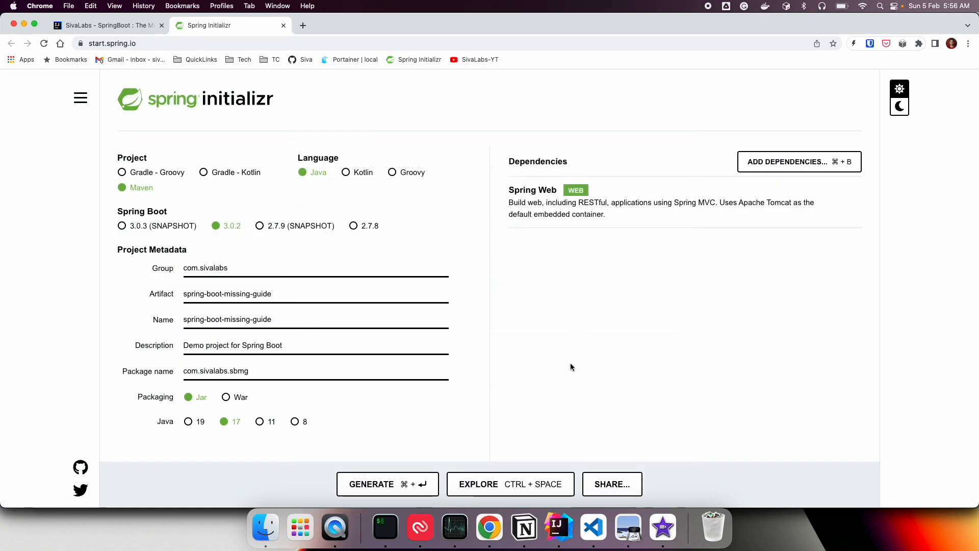
Step: Generate the project, downloading it as spring-boot-missing-guide.zip
left_click(388, 483)
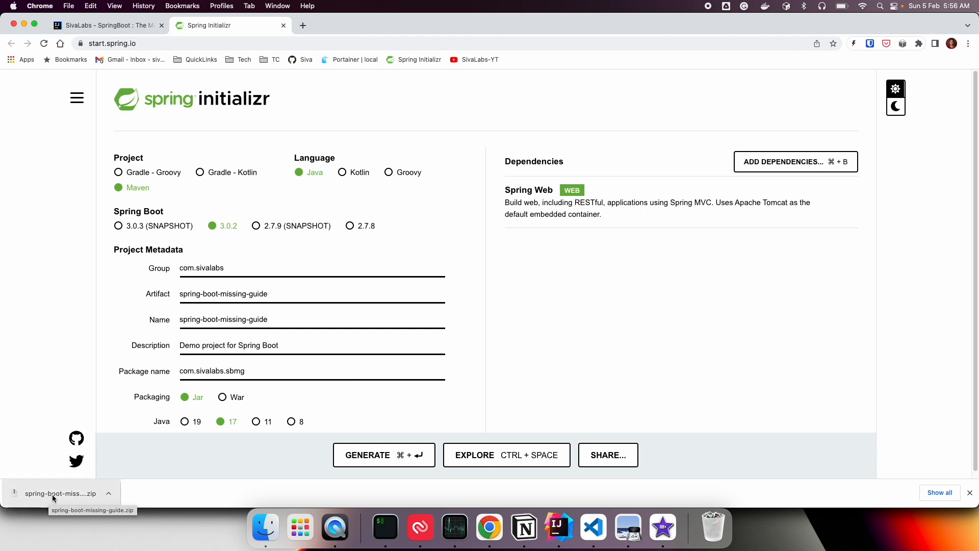
mouse_move(663, 527)
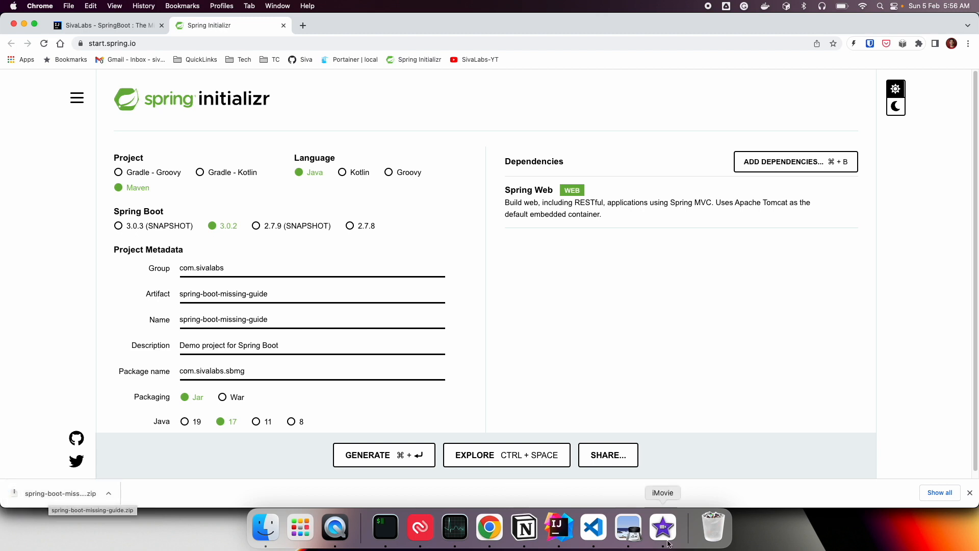
Step: Open SpringBootMissingGuideApplication.java from the com.sivalabs.sbmg package to view its main method
left_click(556, 528)
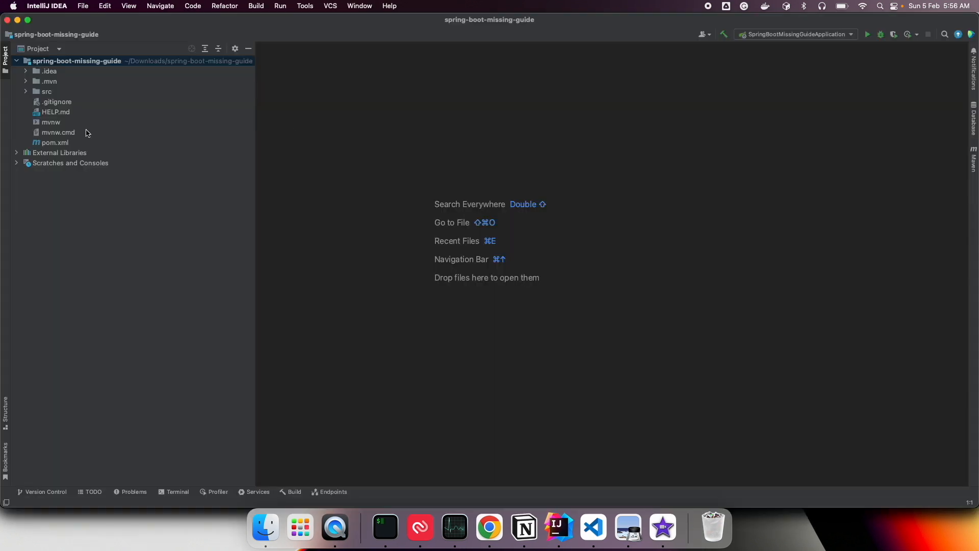
left_click(26, 90)
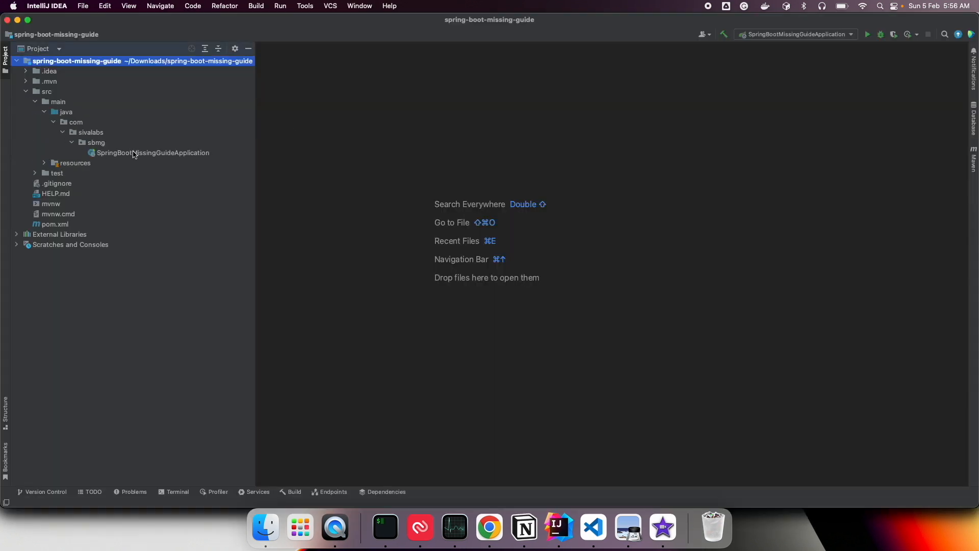
double_click(151, 152)
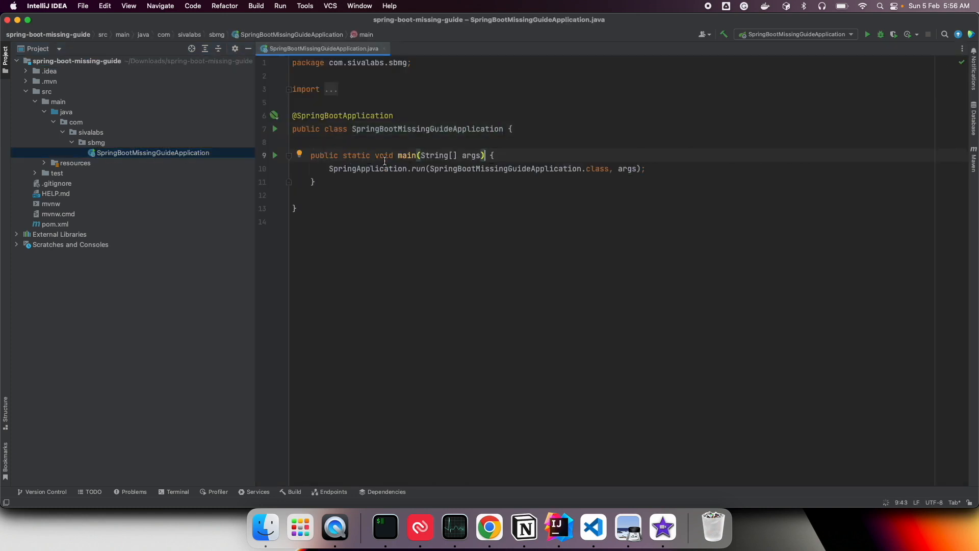
left_click(96, 143)
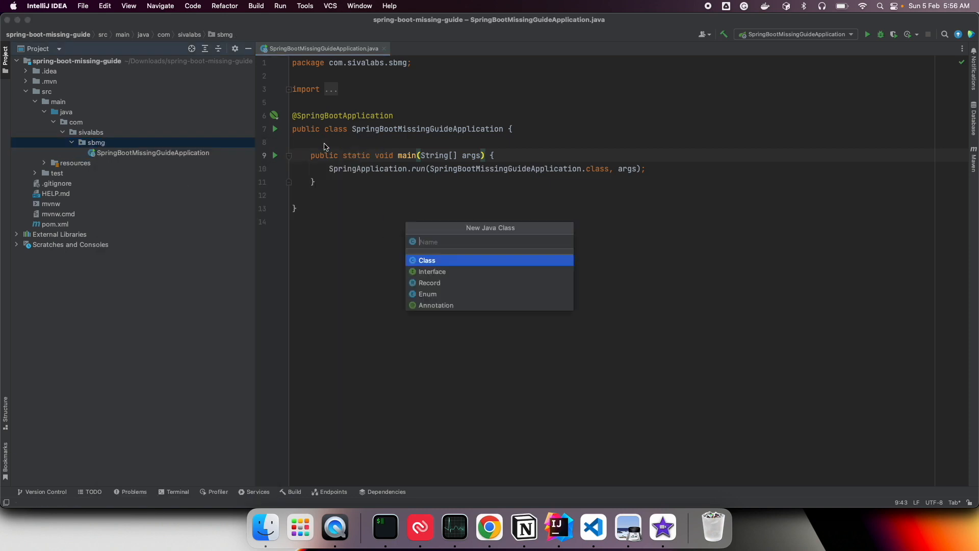
type("HelloController")
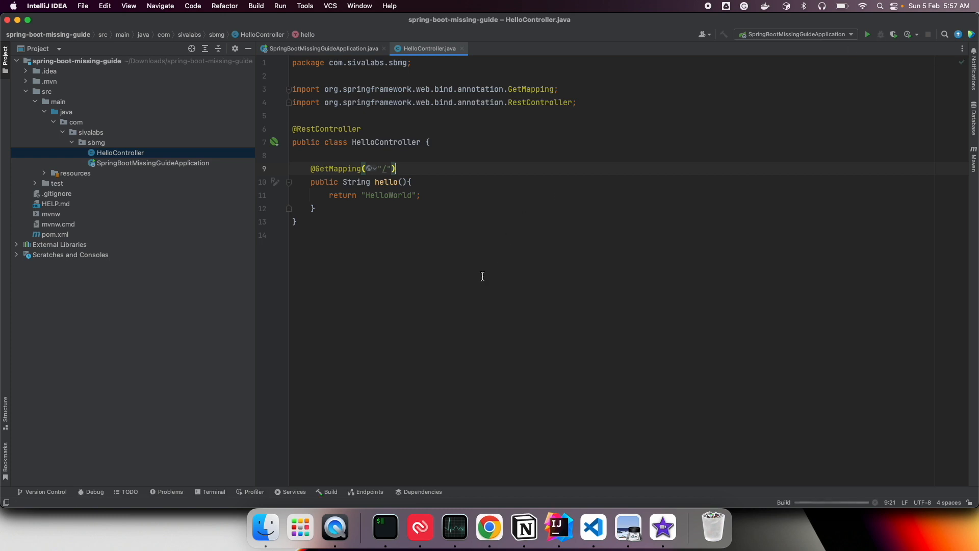
Step: Run SpringBootMissingGuideApplication in debug mode and confirm Tomcat started on port 8080 in the console
left_click(880, 34)
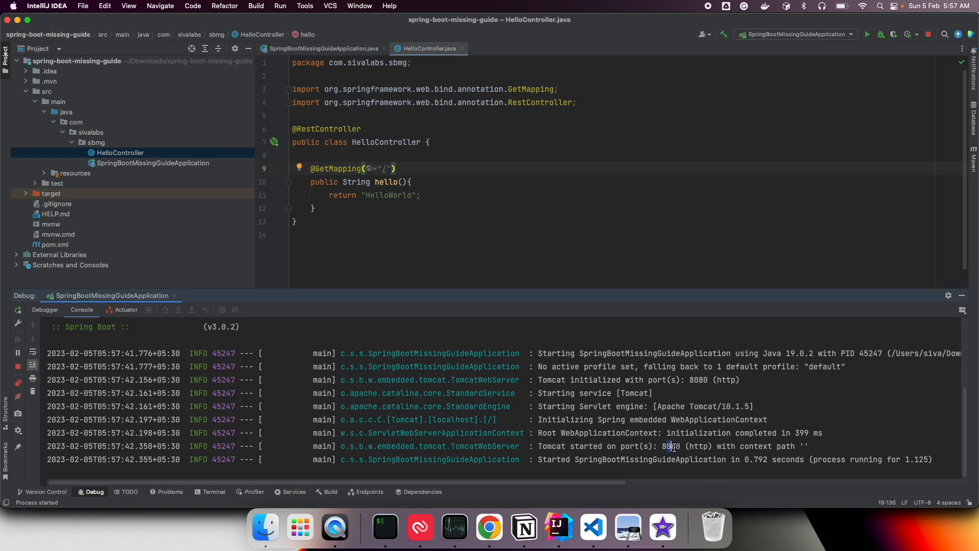
double_click(564, 446)
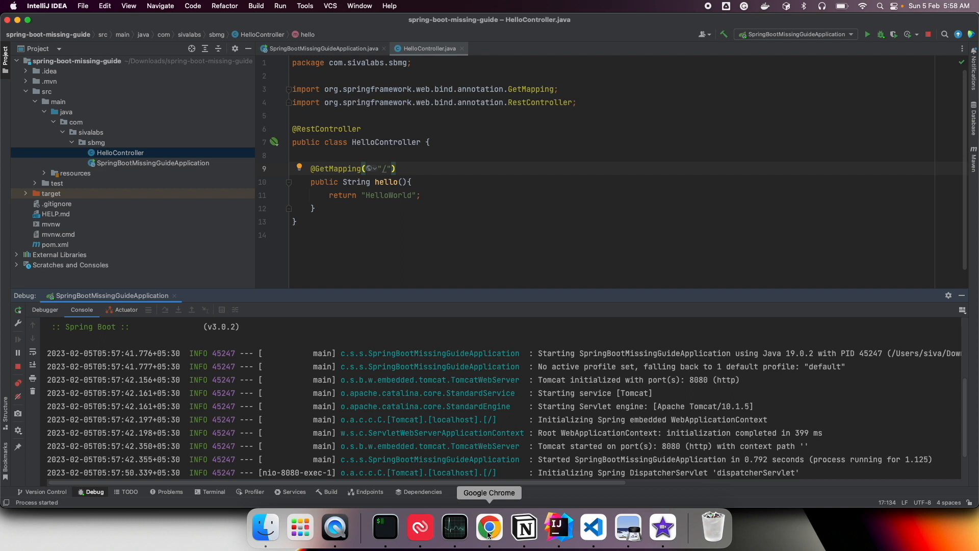
double_click(669, 446)
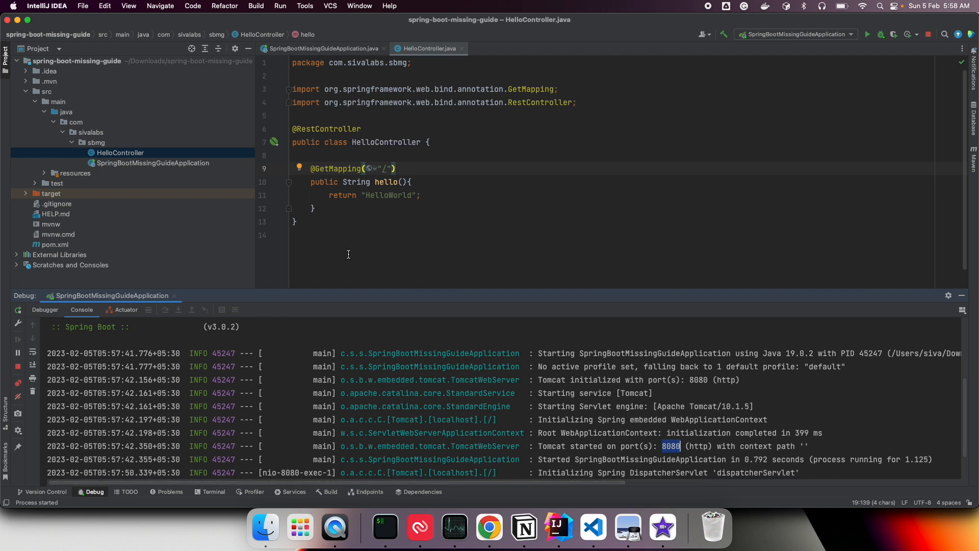
mouse_move(424, 279)
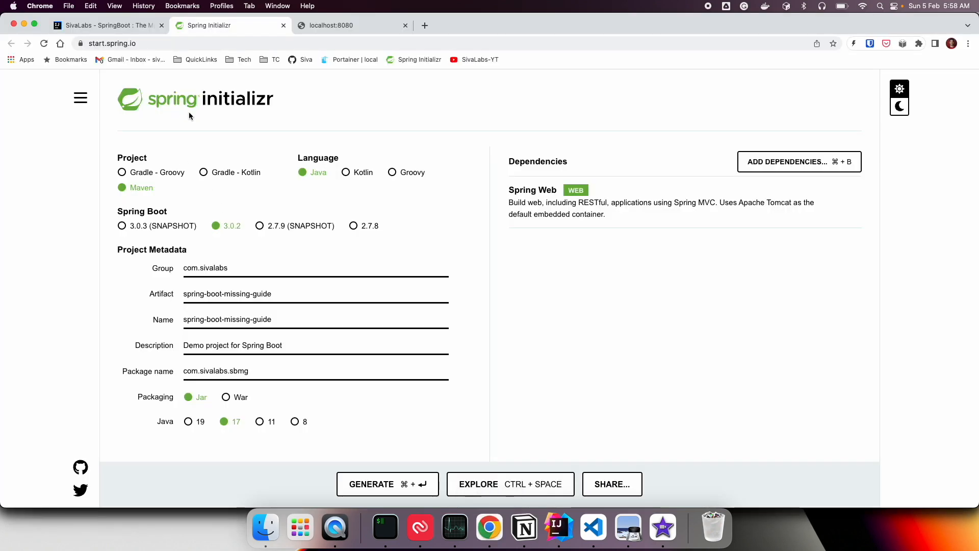
Step: Check that localhost:8080 shows HelloWorld, then return to the SivaLabs SpringBoot slides
left_click(353, 25)
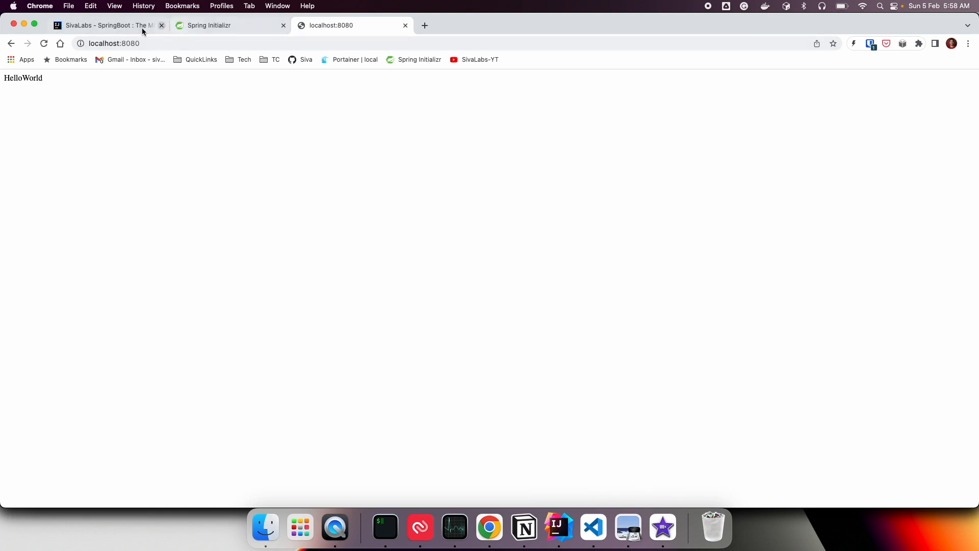
left_click(107, 25)
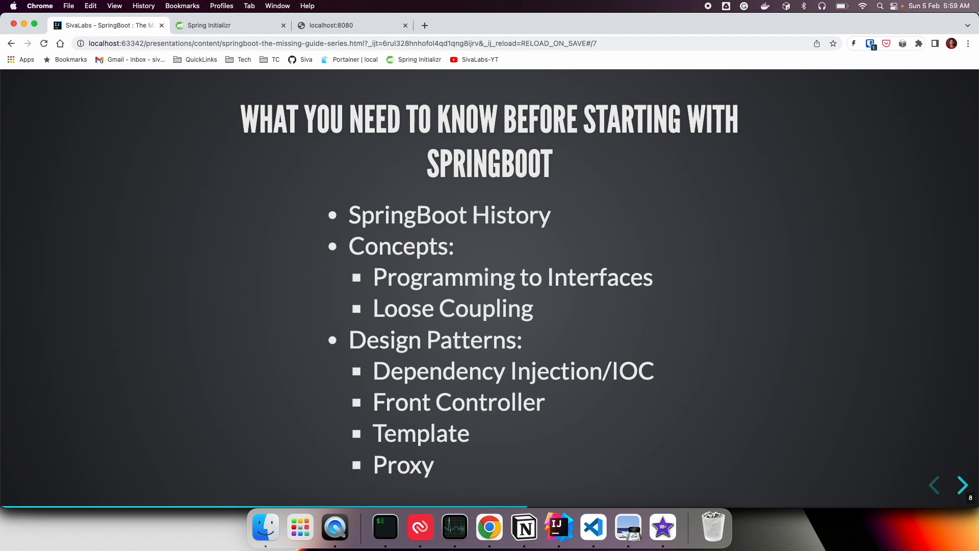
mouse_move(773, 249)
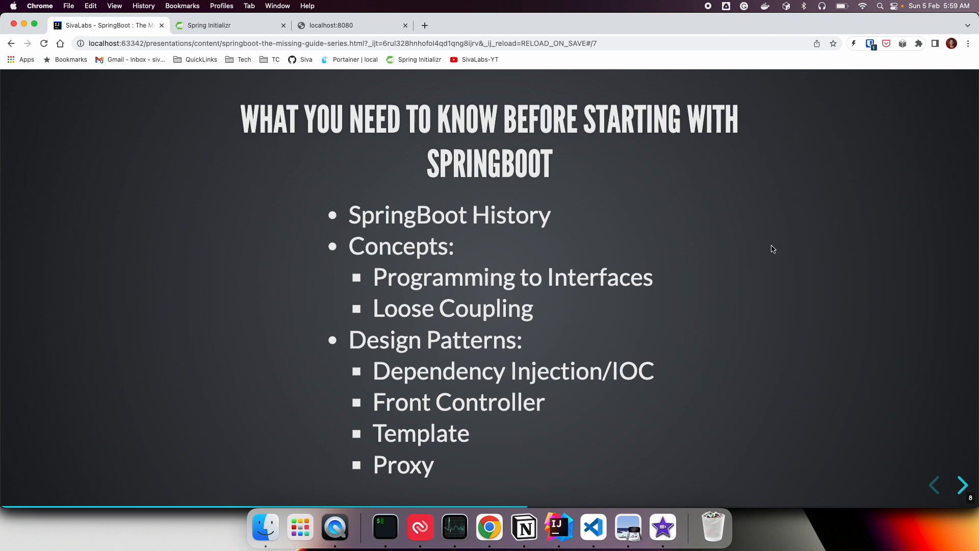
Step: Advance the slide deck to the SpringBoot History slide on J2EE, Spring configuration styles and inspirations
left_click(961, 486)
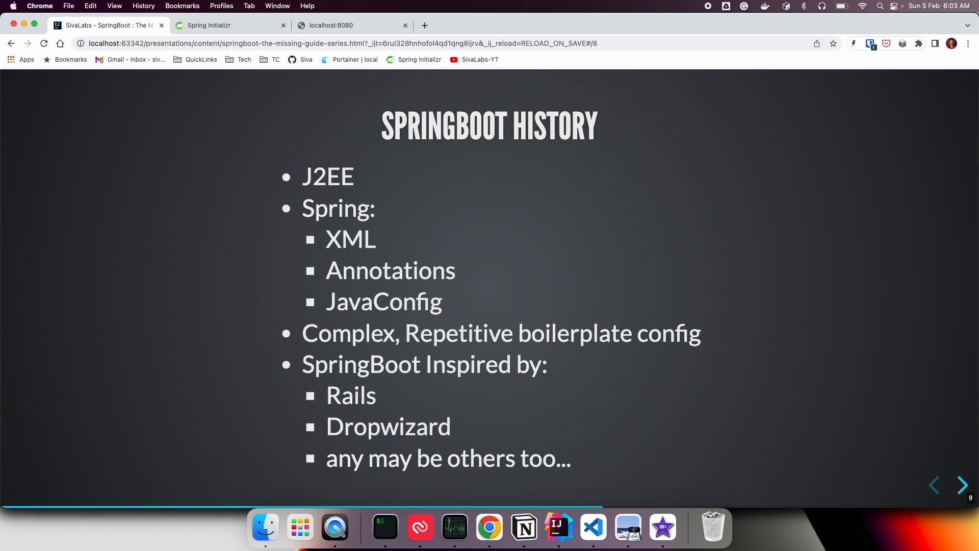
Step: Move on to the Concepts slide listing Programming to Interfaces and Loose Coupling
left_click(961, 484)
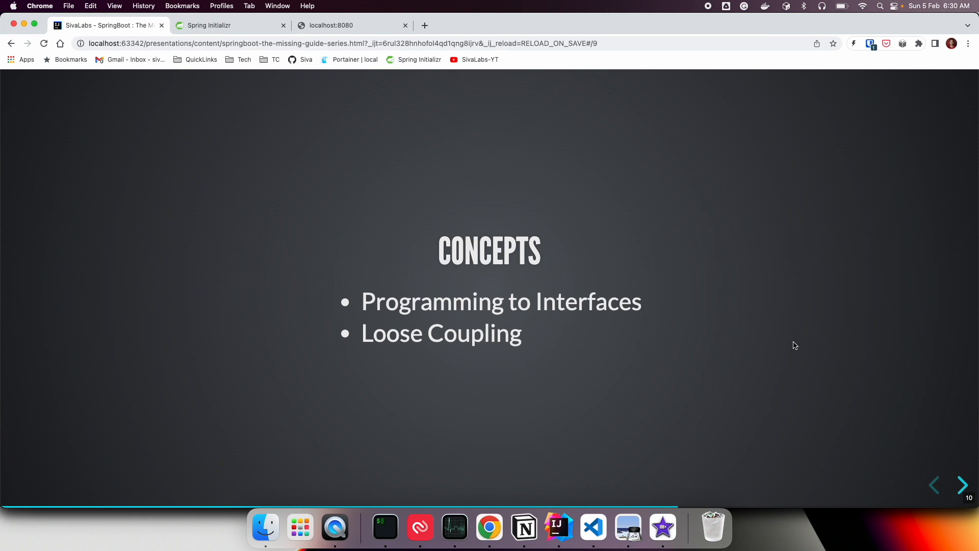
Step: Reach the Design Patterns slide (Dependency Injection/IOC, Front Controller, Template, Proxy), briefly revisiting Concepts
left_click(960, 484)
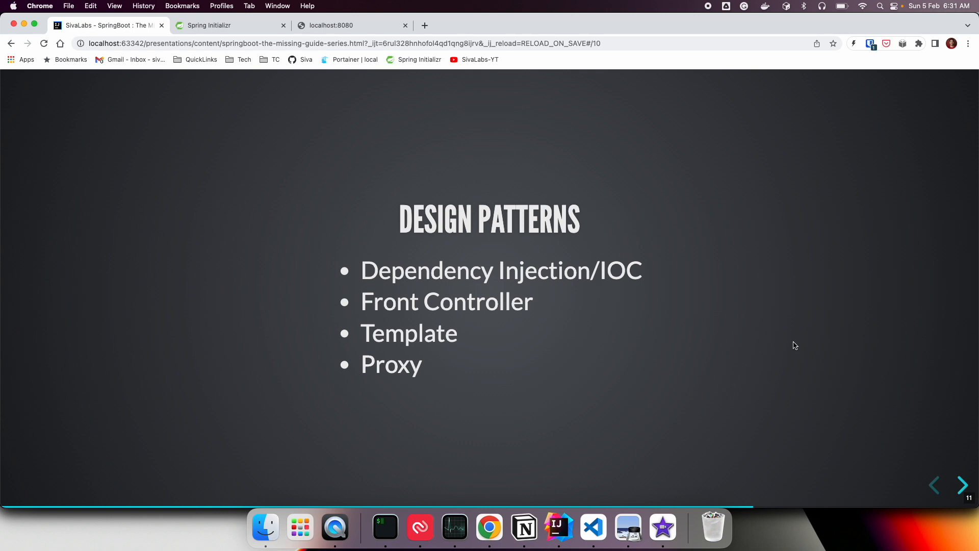
left_click(932, 484)
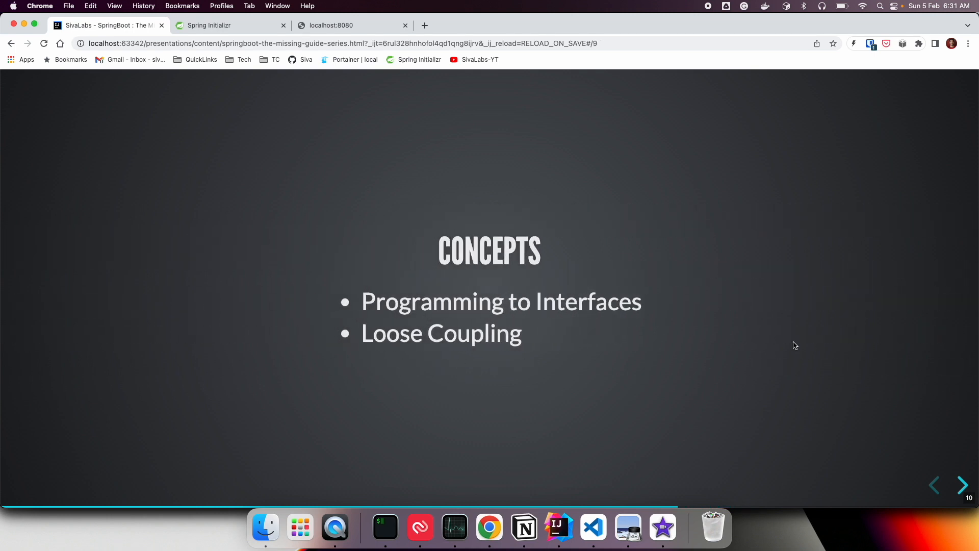
left_click(962, 485)
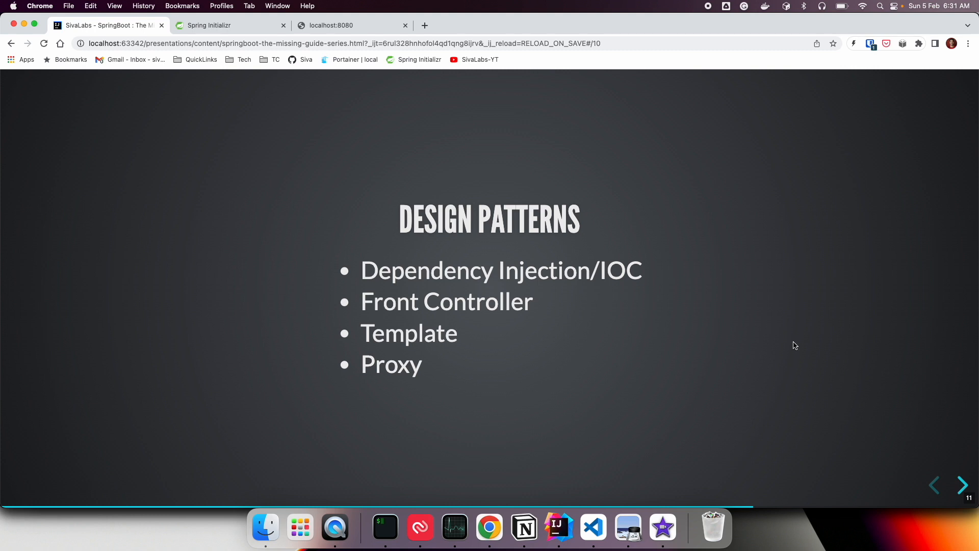